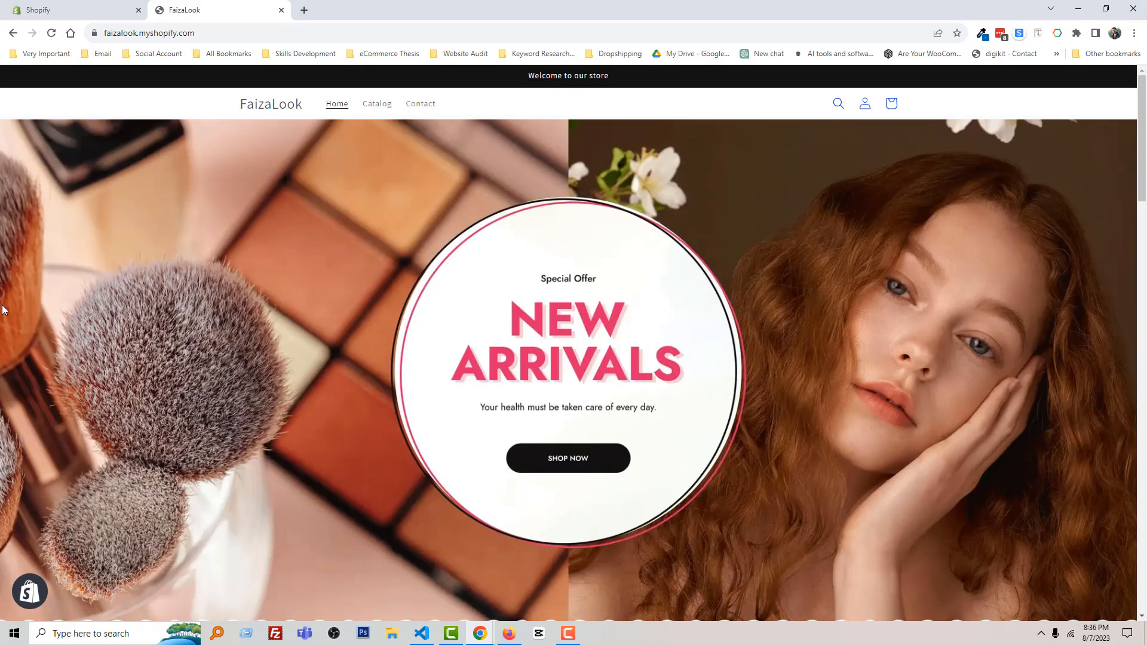
Launch the theme customizer for the FaizaLook store's Dawn theme from the Themes page
scroll("down", 3)
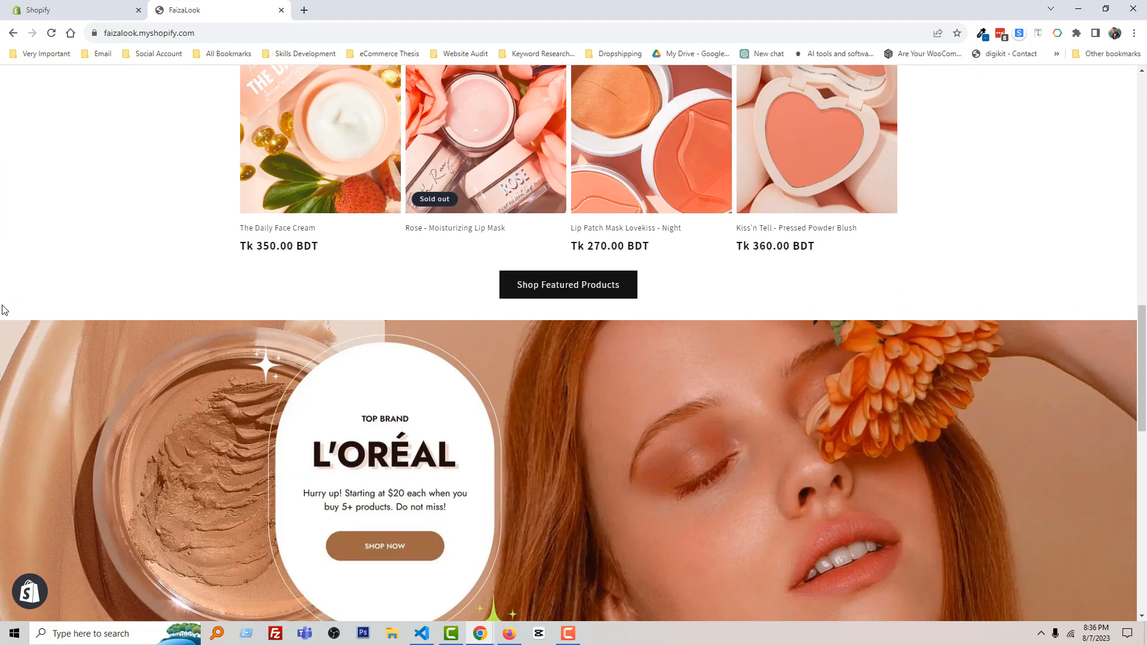
scroll("down", 3)
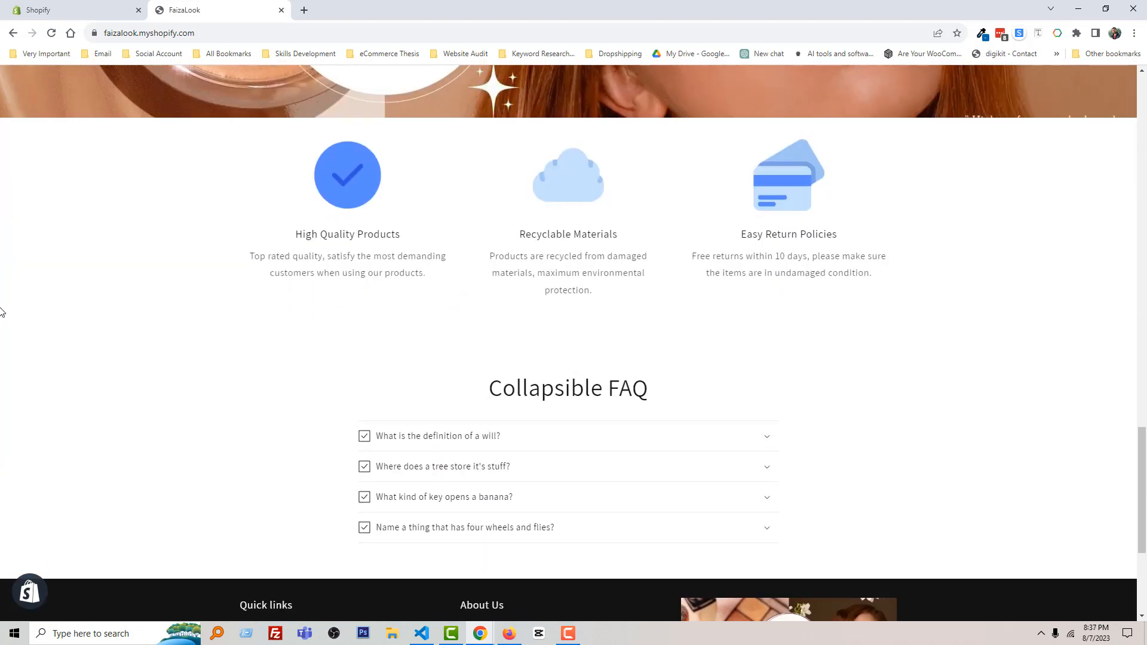
scroll("down", 3)
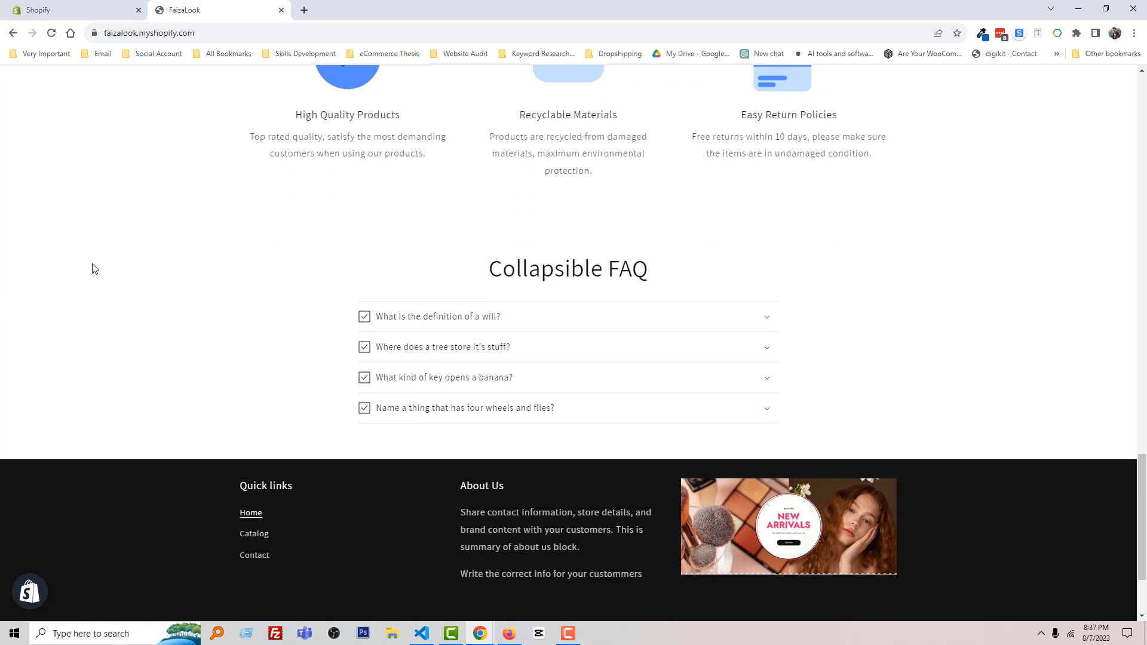
mouse_move(803, 231)
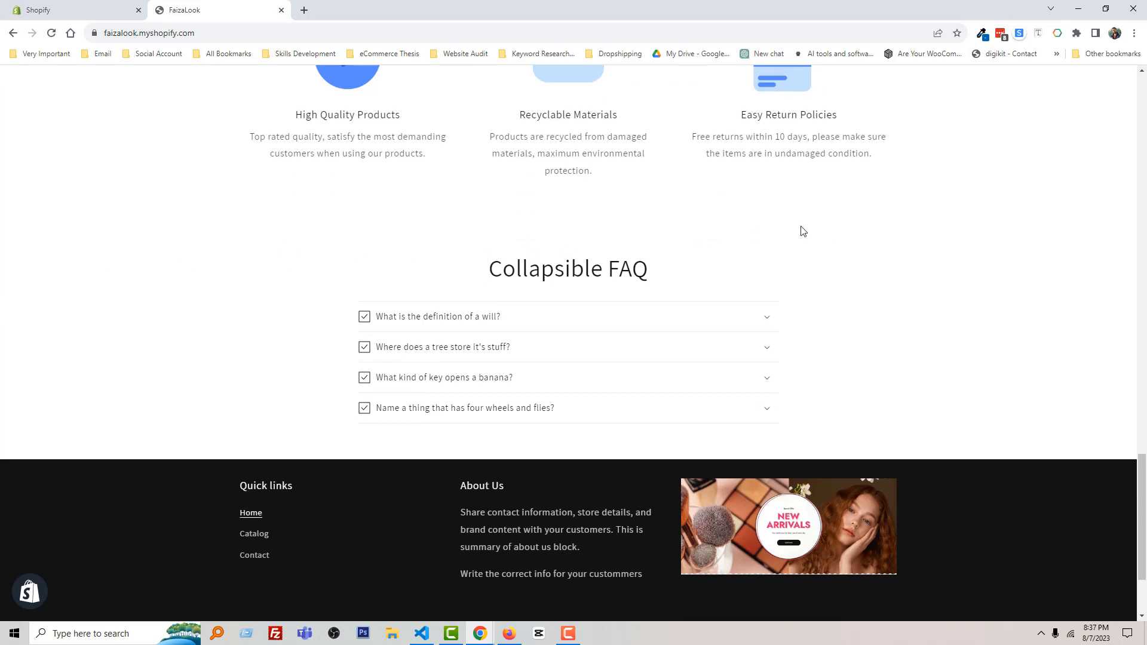
mouse_move(521, 325)
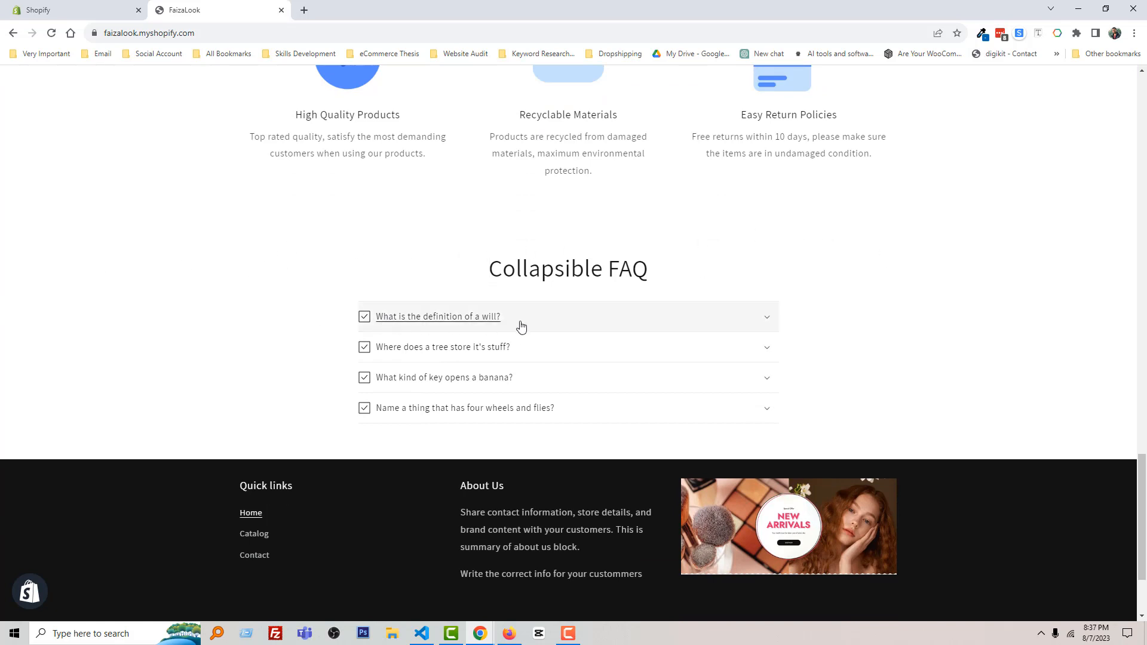
mouse_move(938, 306)
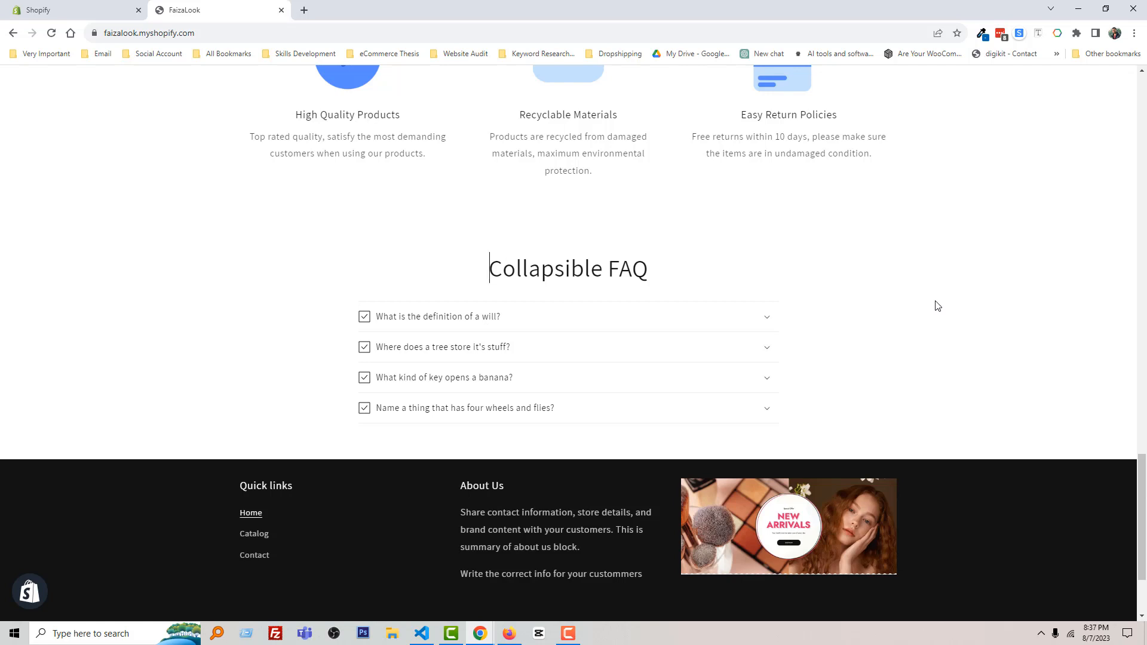
mouse_move(607, 380)
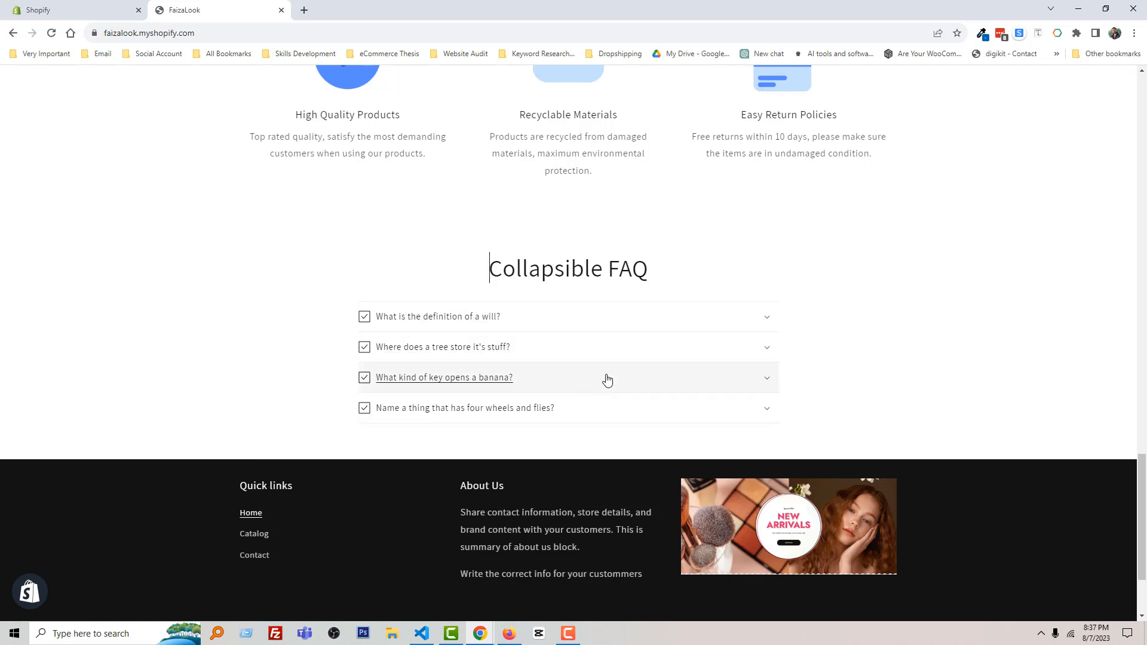
mouse_move(837, 326)
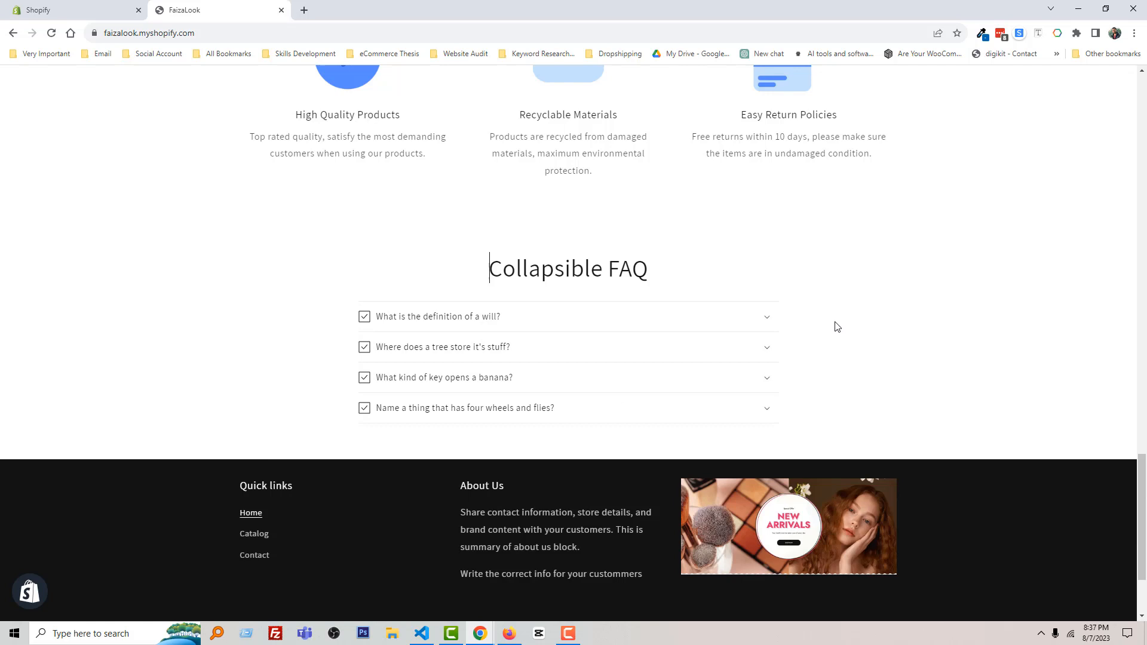
mouse_move(832, 325)
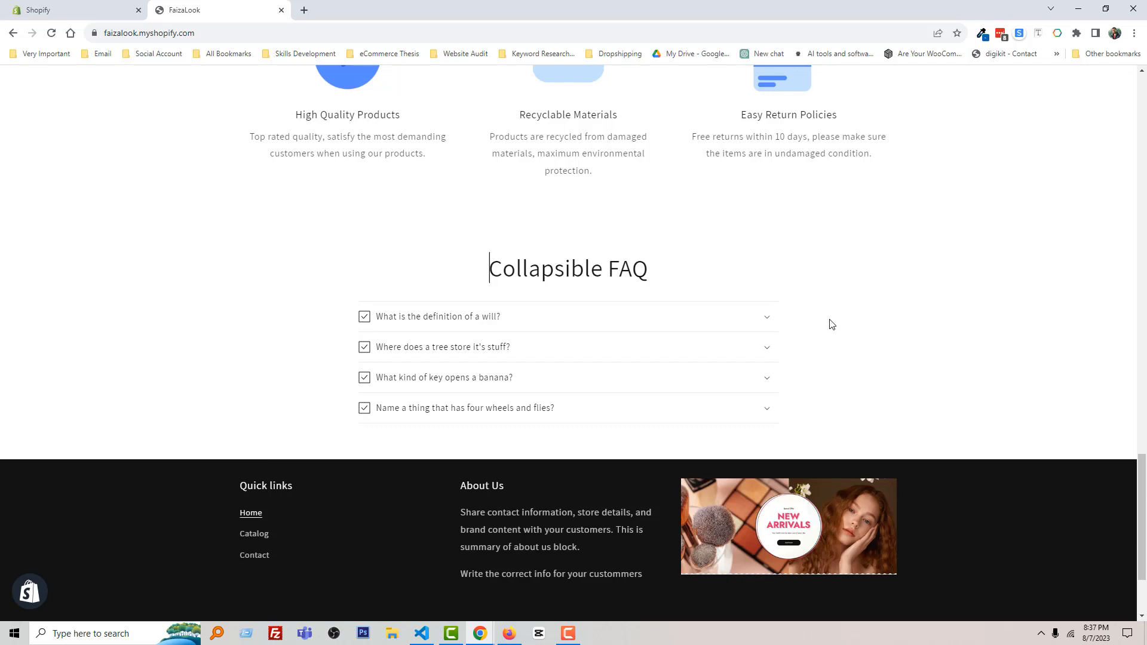
mouse_move(198, 234)
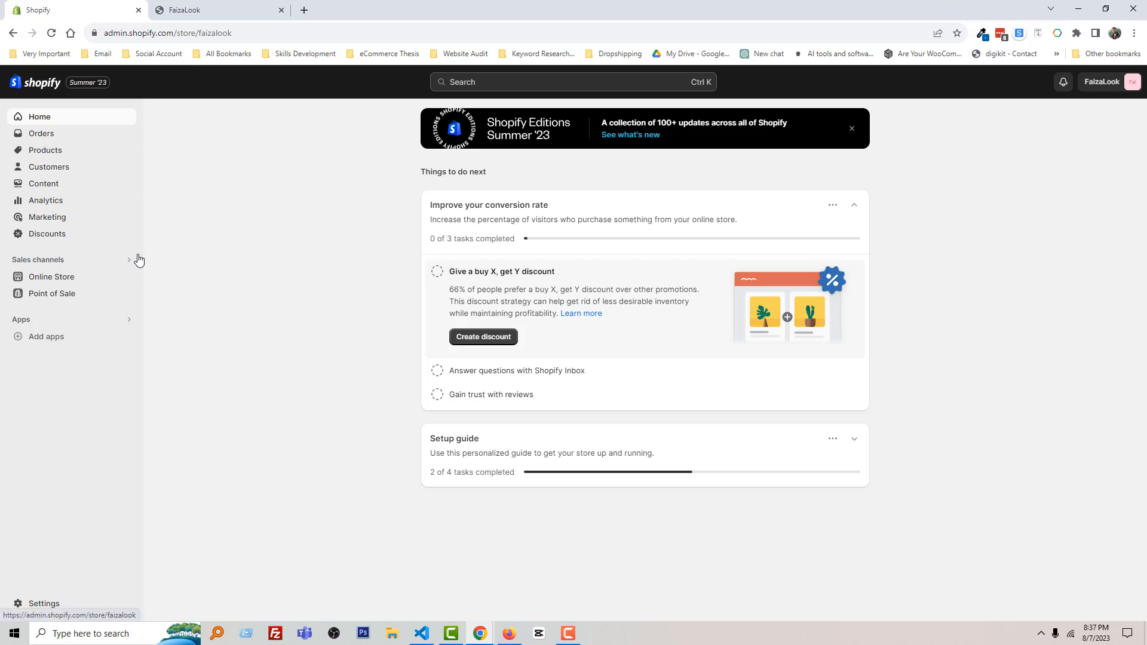
mouse_move(50, 277)
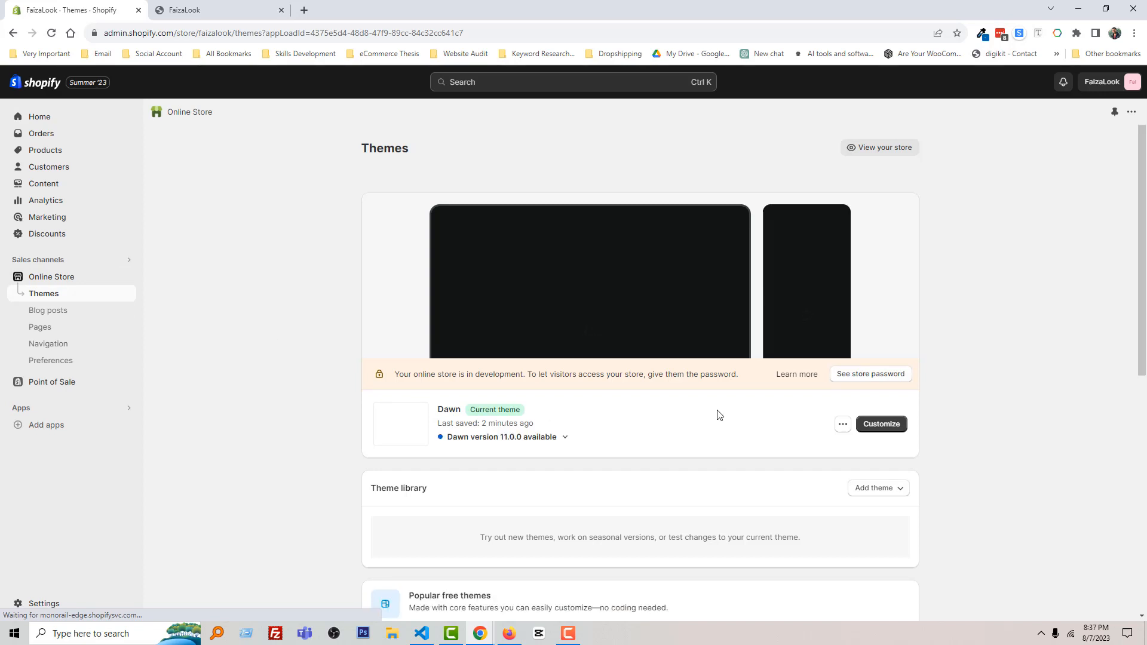
left_click(880, 424)
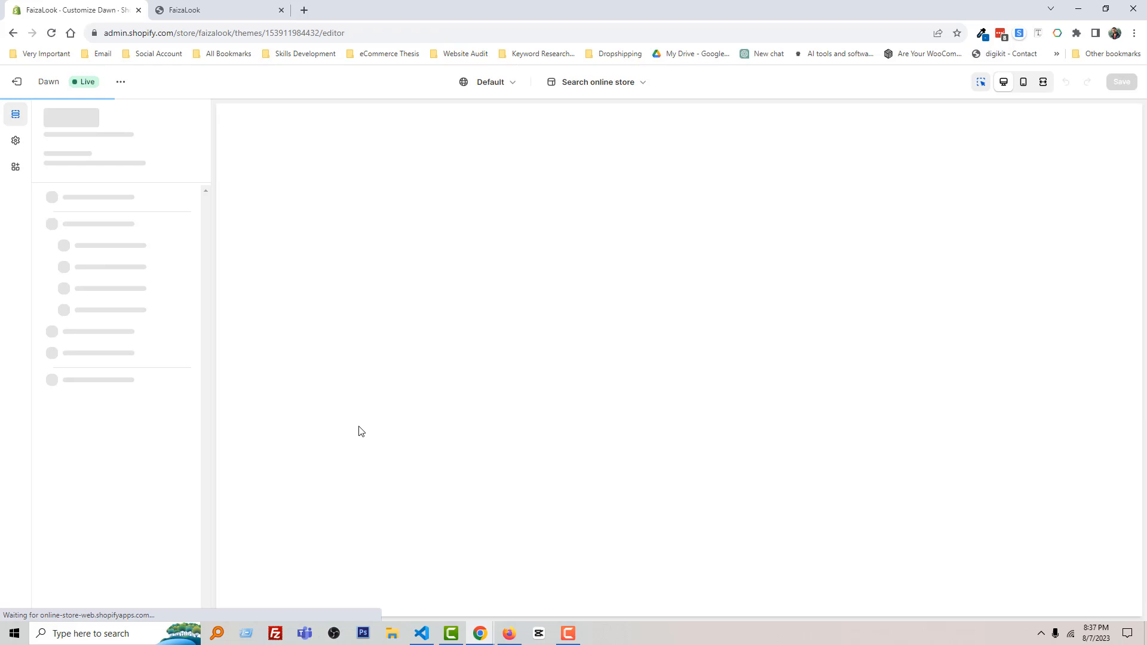
mouse_move(370, 427)
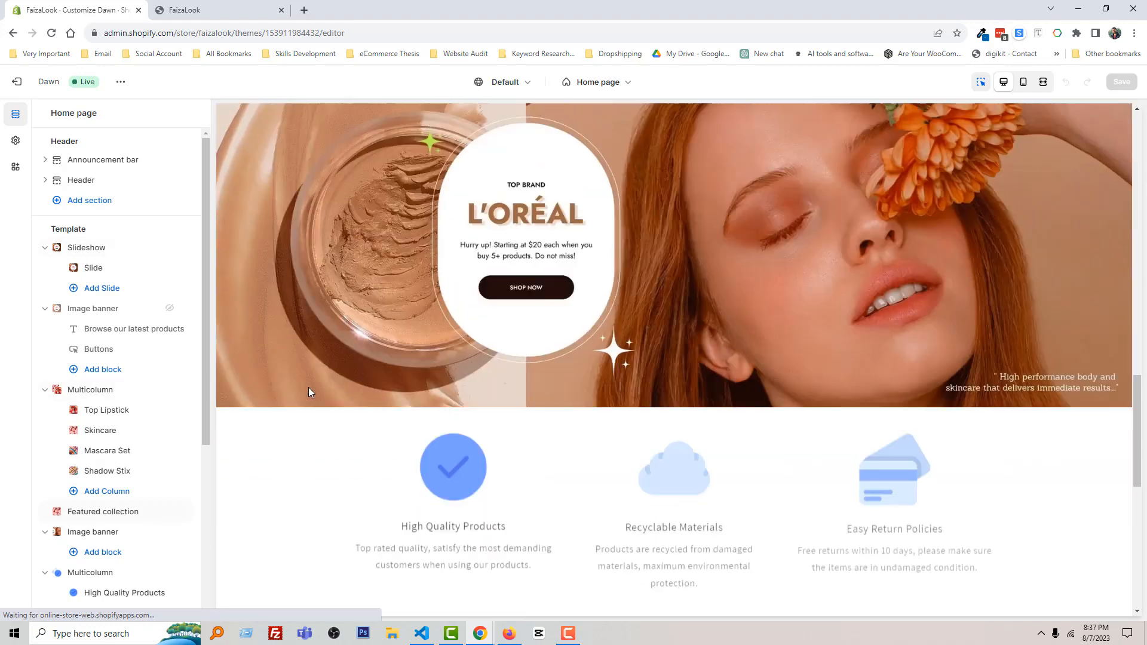
Expand the Custom CSS panel in the Collapsible content section's settings
scroll("down", 3)
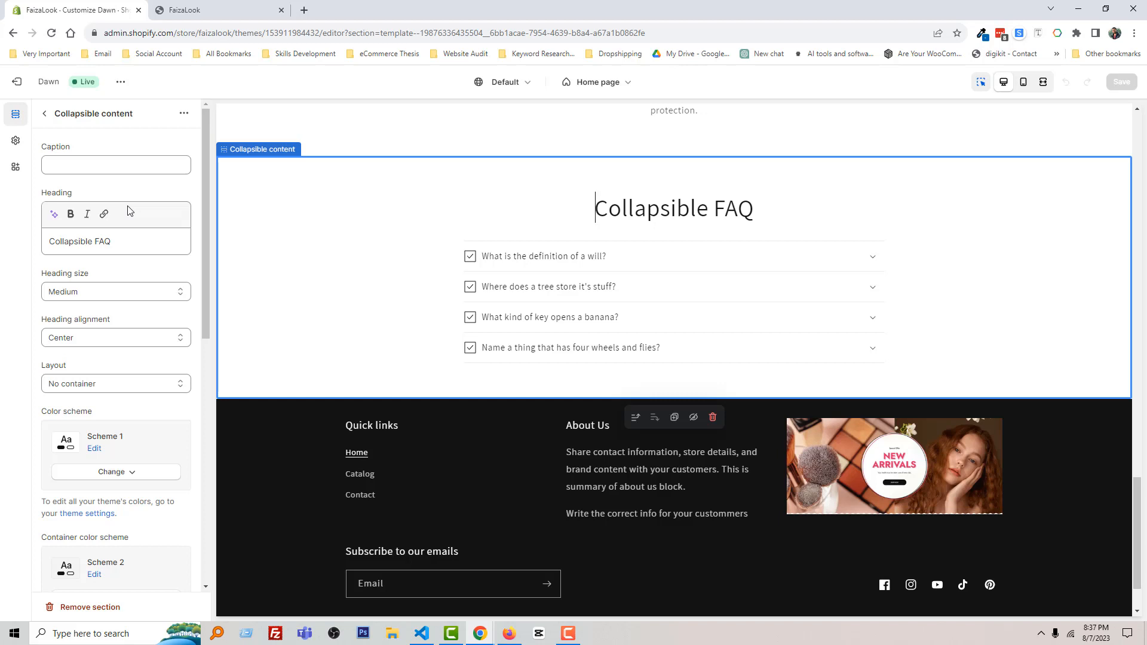
mouse_move(133, 208)
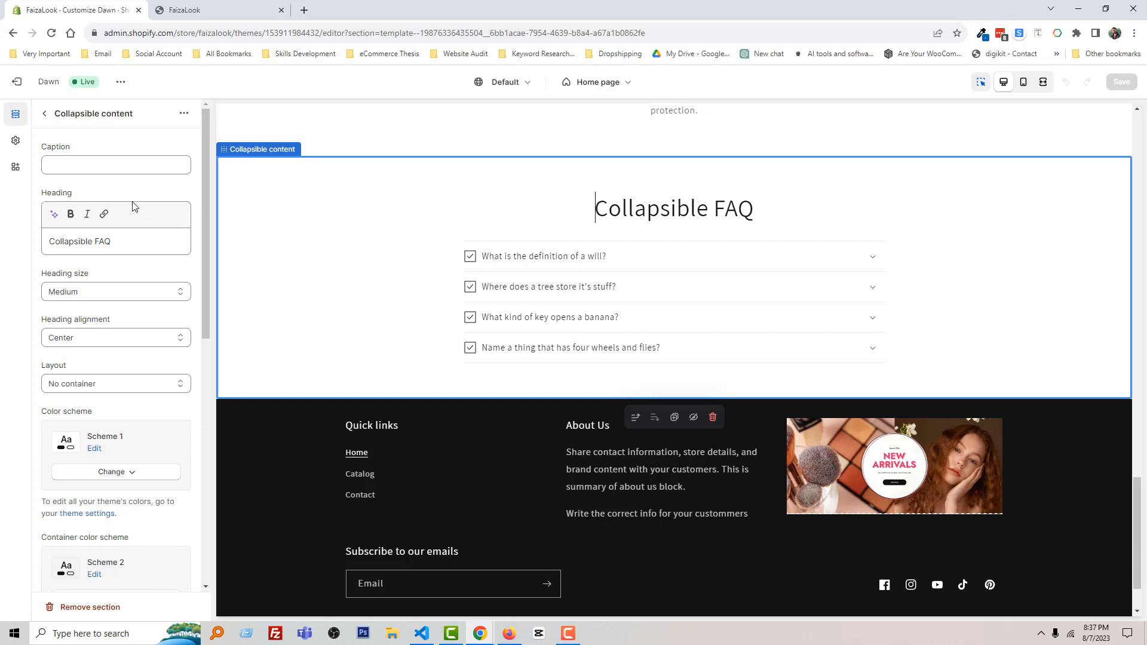
scroll("down", 3)
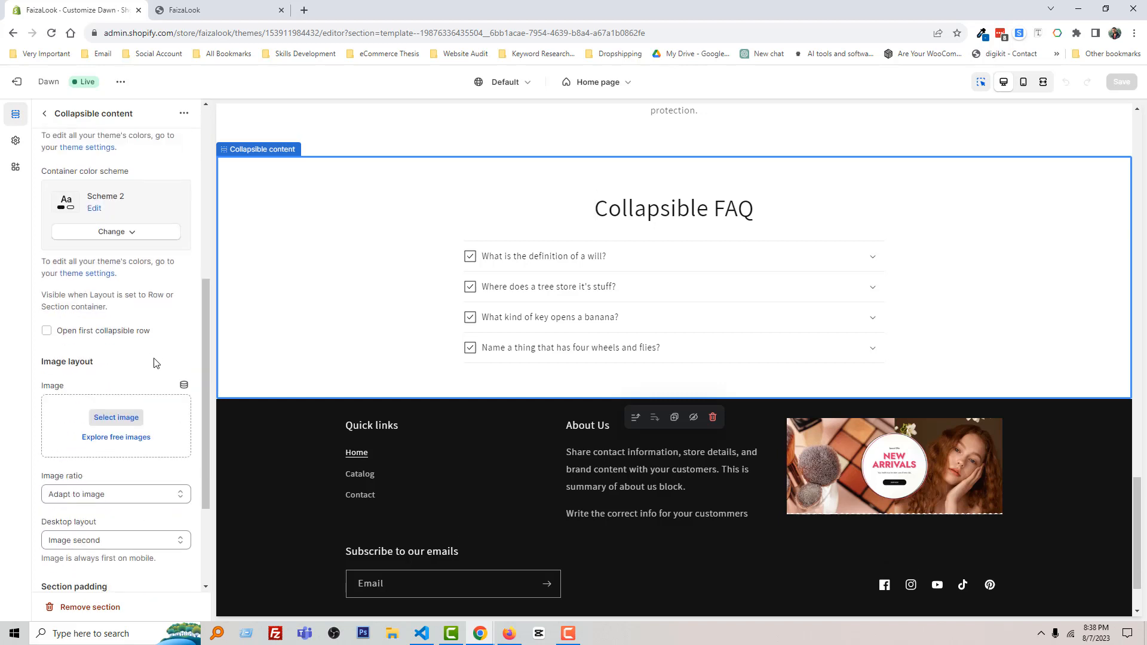
scroll("down", 3)
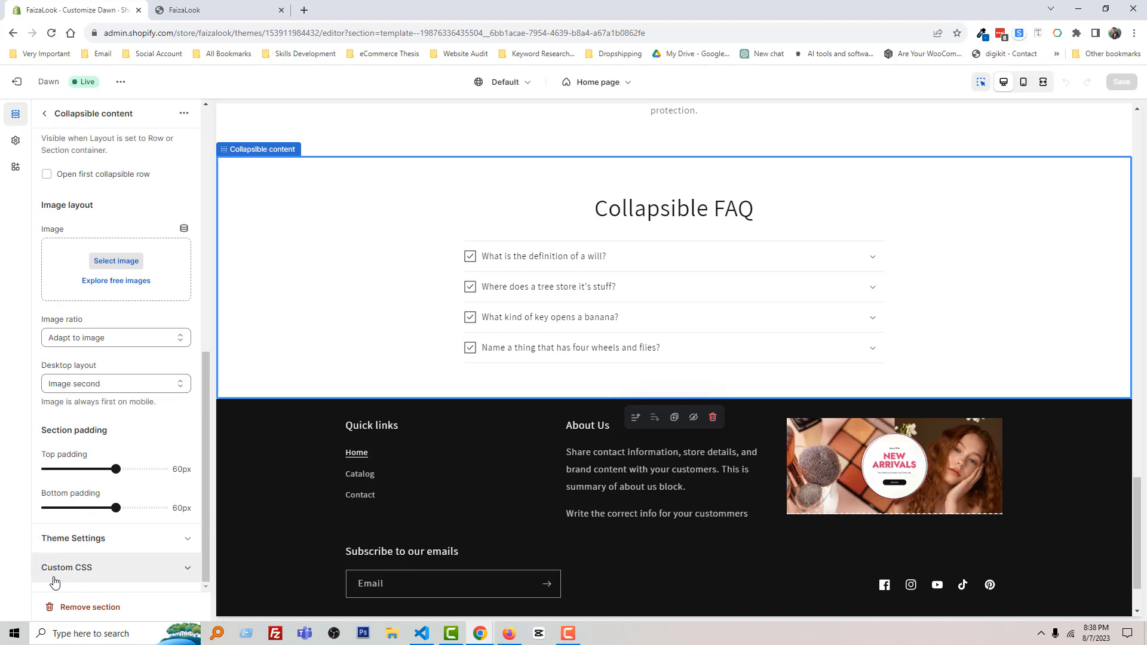
mouse_move(100, 574)
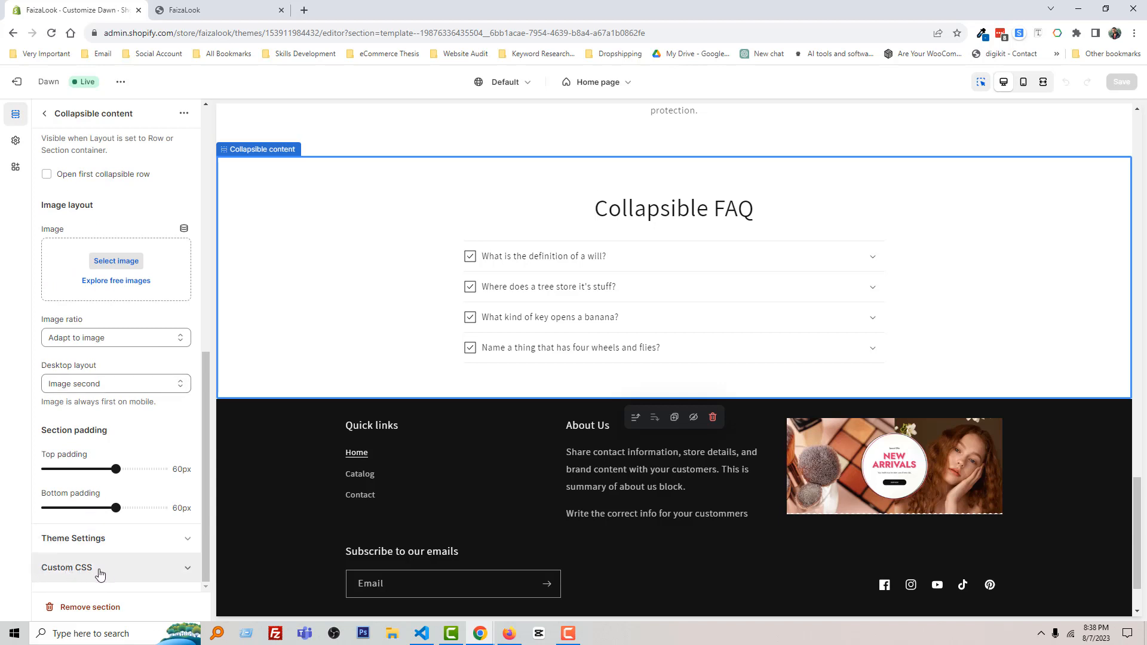
mouse_move(123, 576)
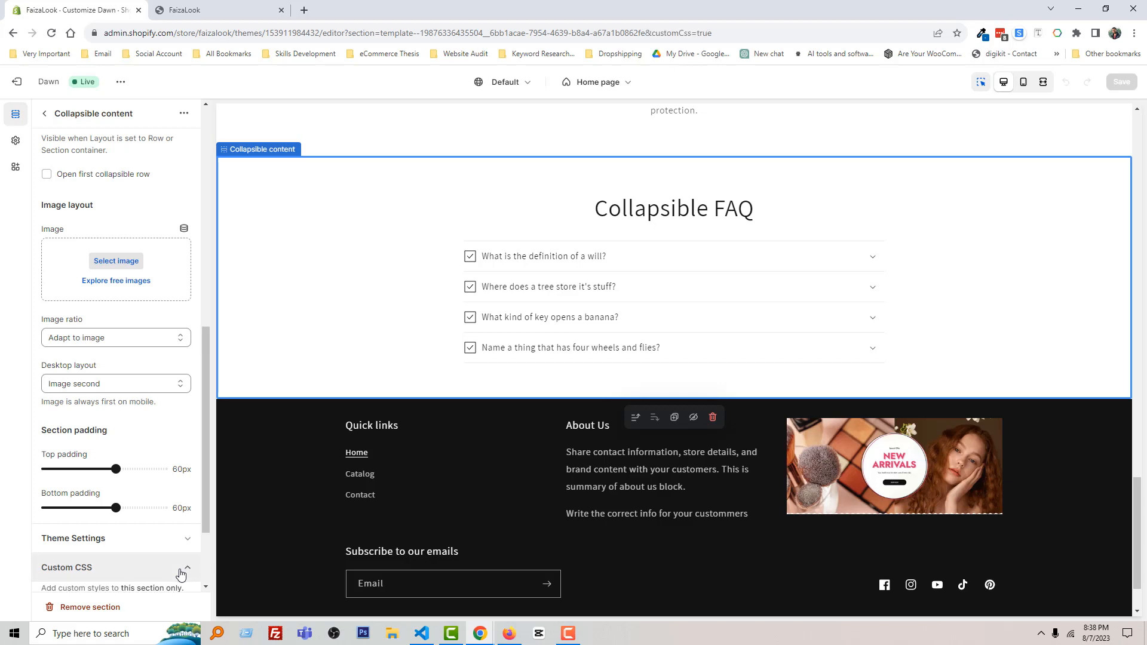
left_click(185, 567)
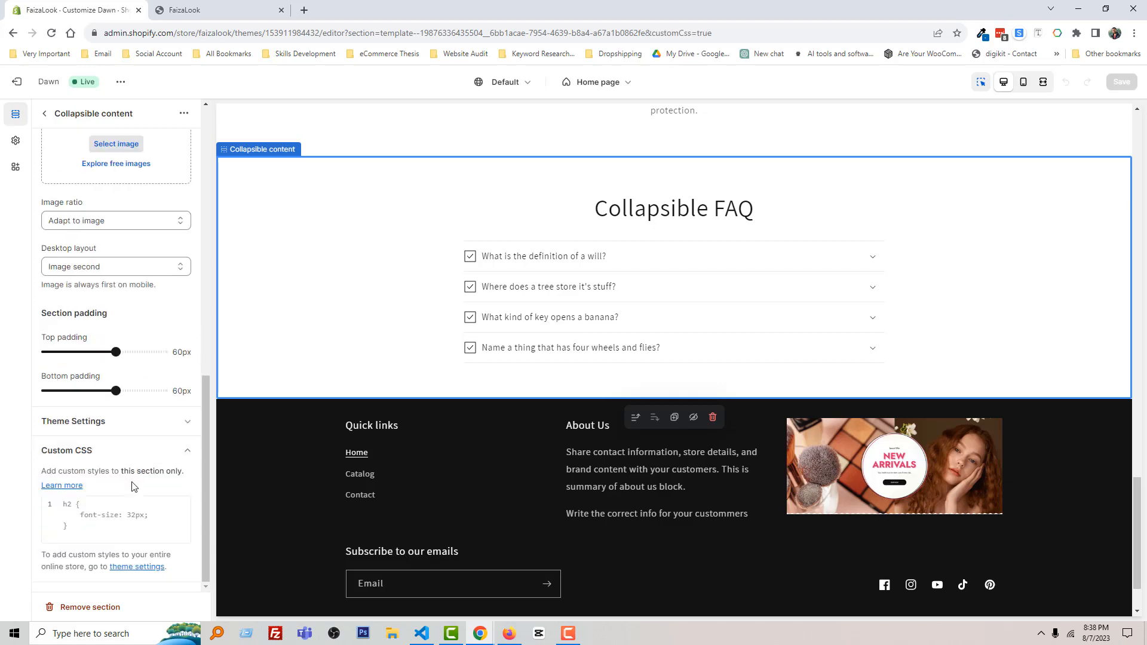
mouse_move(99, 466)
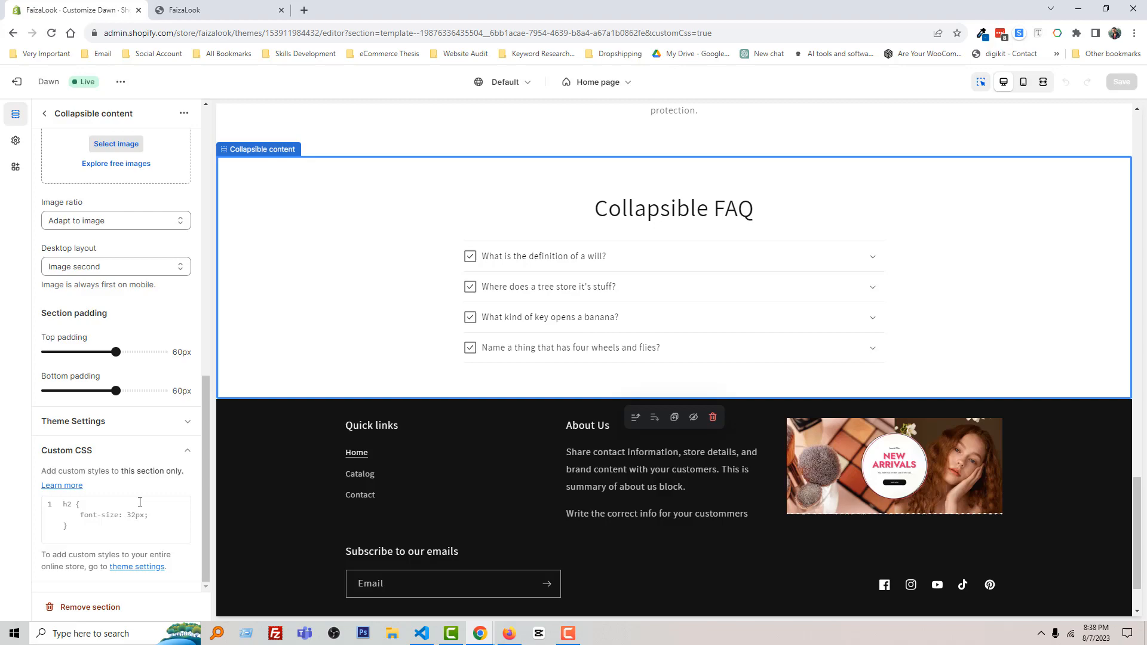
mouse_move(418, 633)
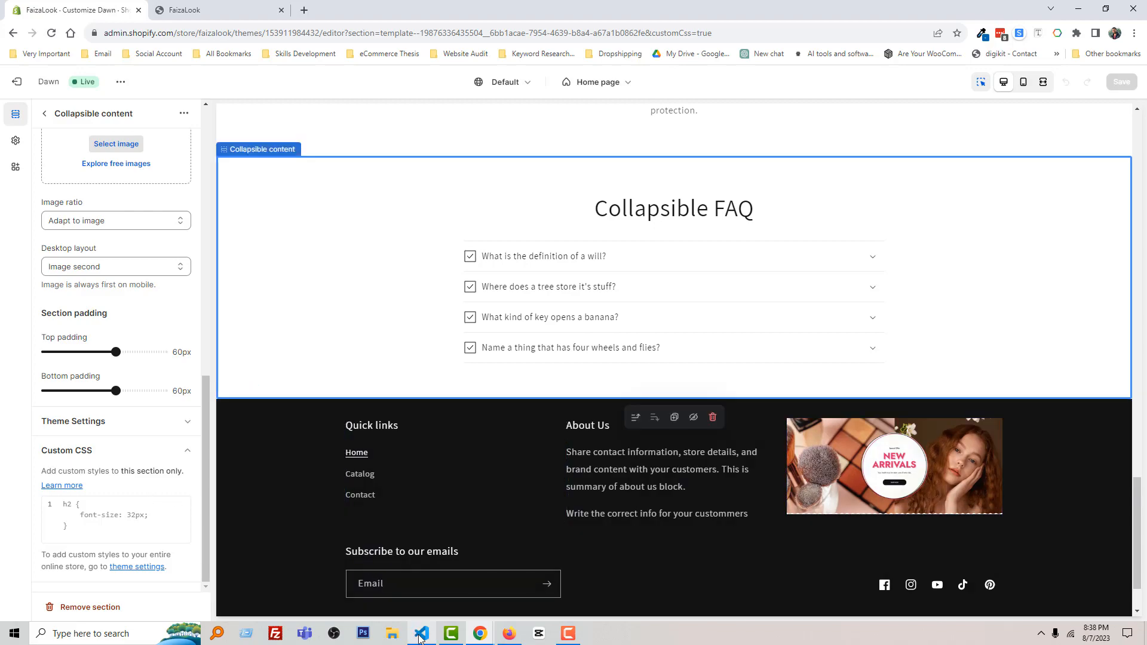
left_click(421, 634)
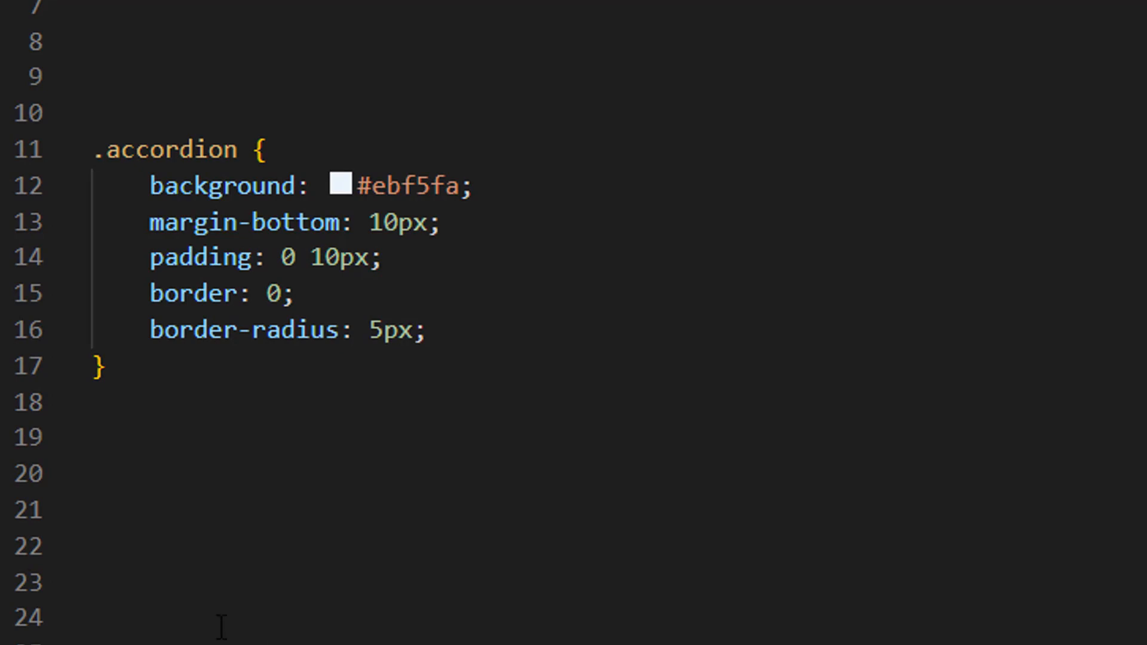
mouse_move(162, 483)
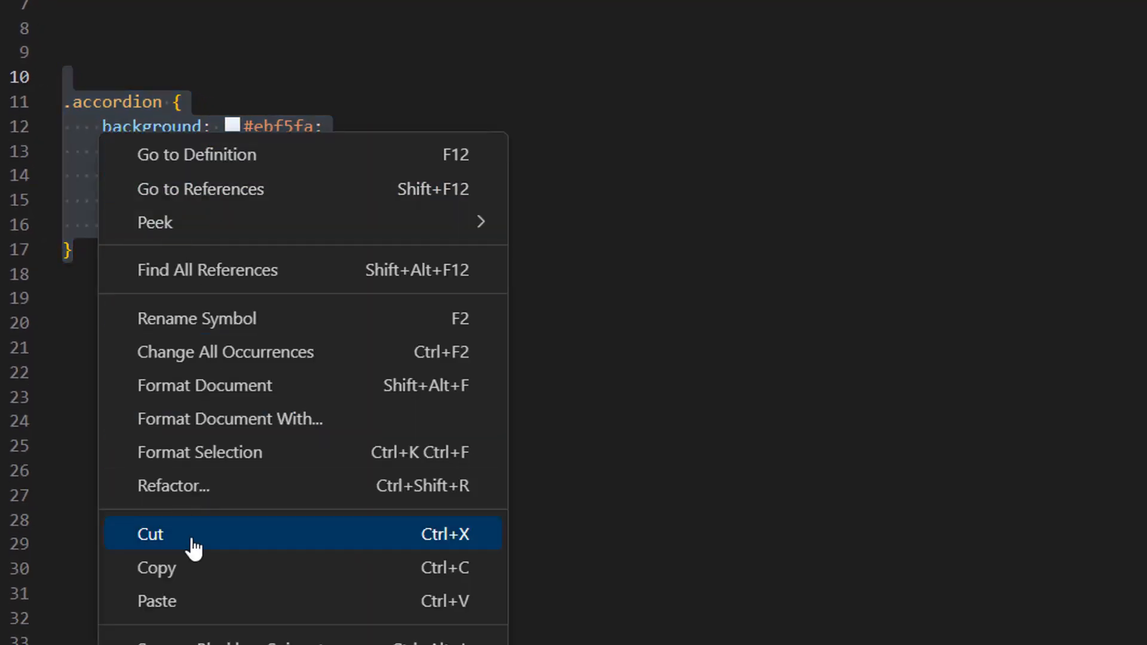
Copy the selected .accordion rule from style.css in VS Code
left_click(150, 534)
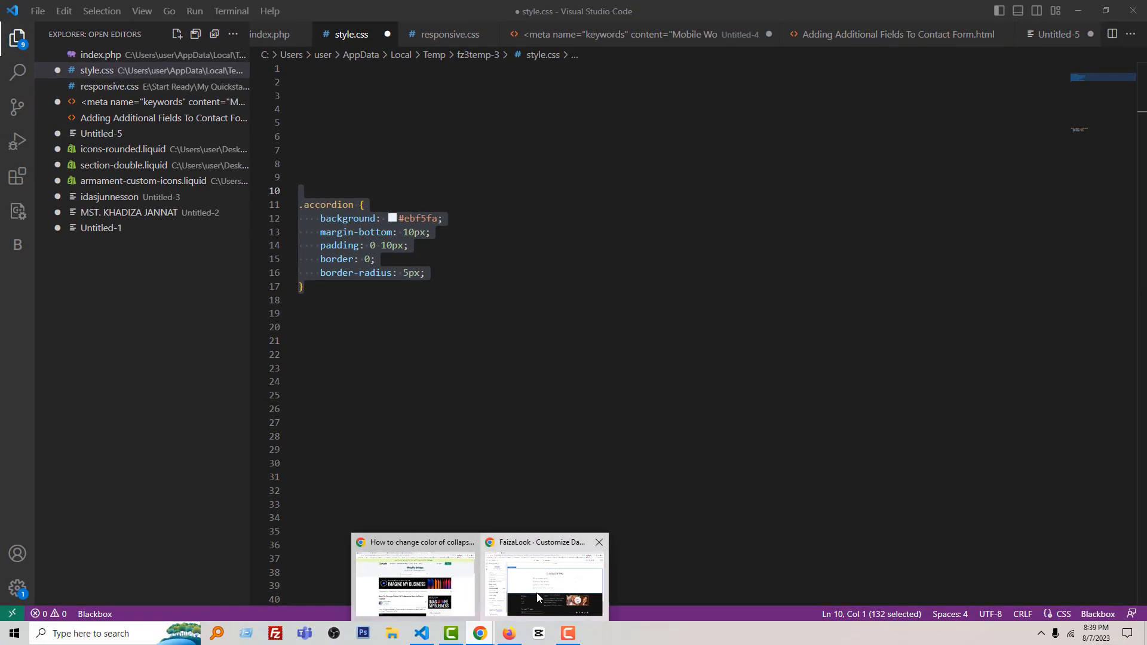
Paste the .accordion rule over the default Custom CSS and save the theme
left_click(545, 578)
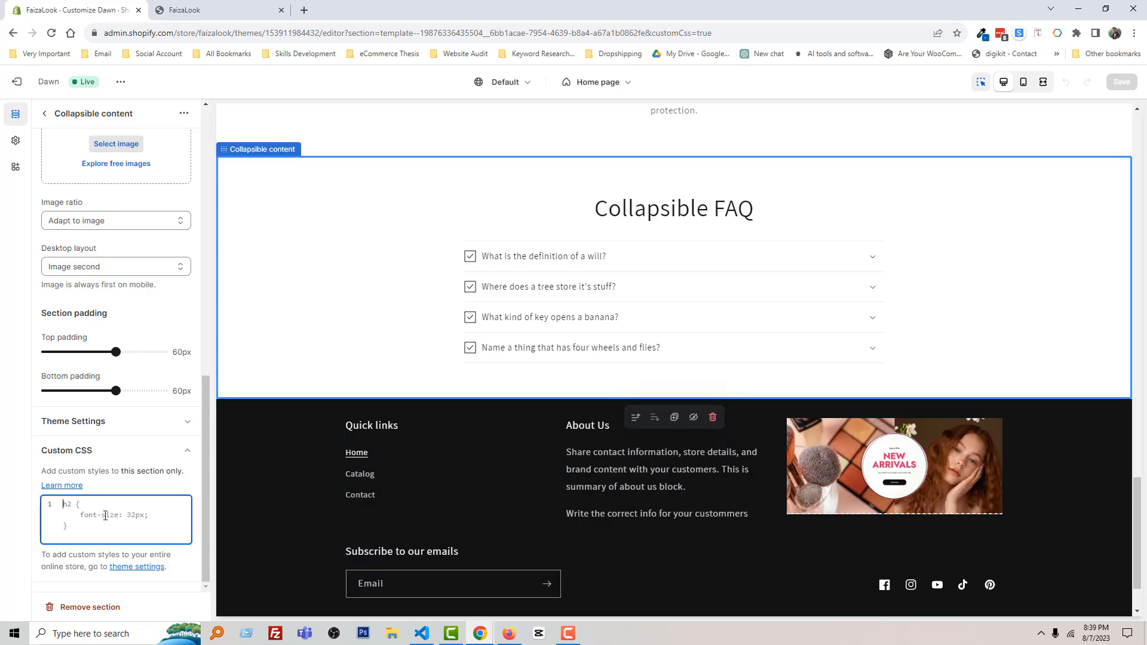
right_click(106, 515)
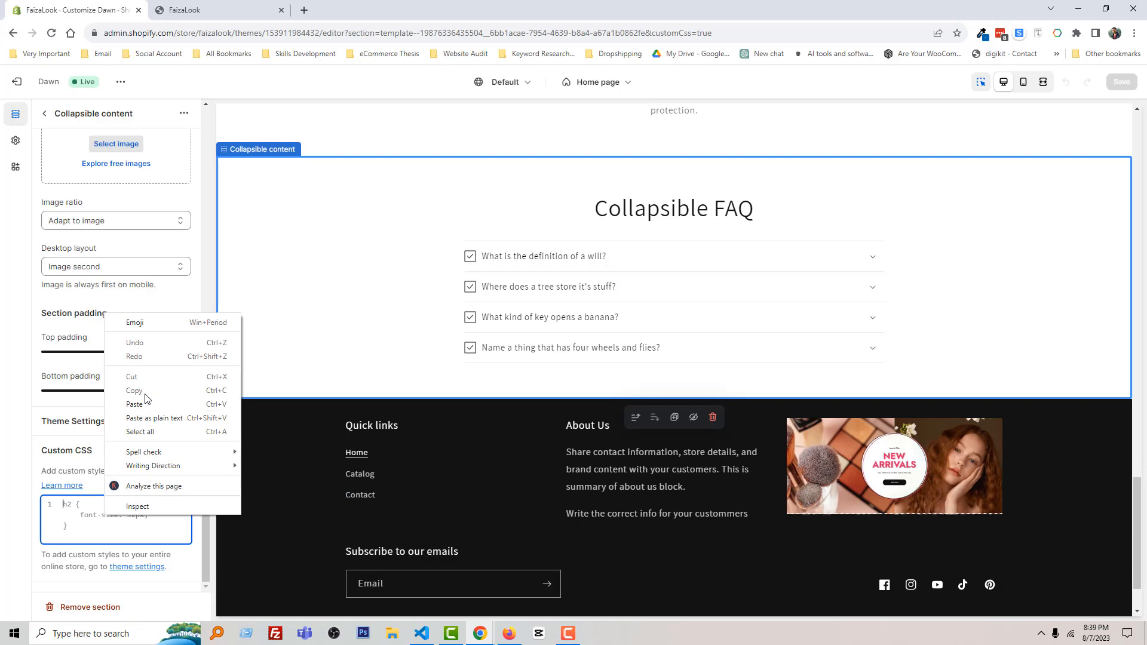
left_click(134, 405)
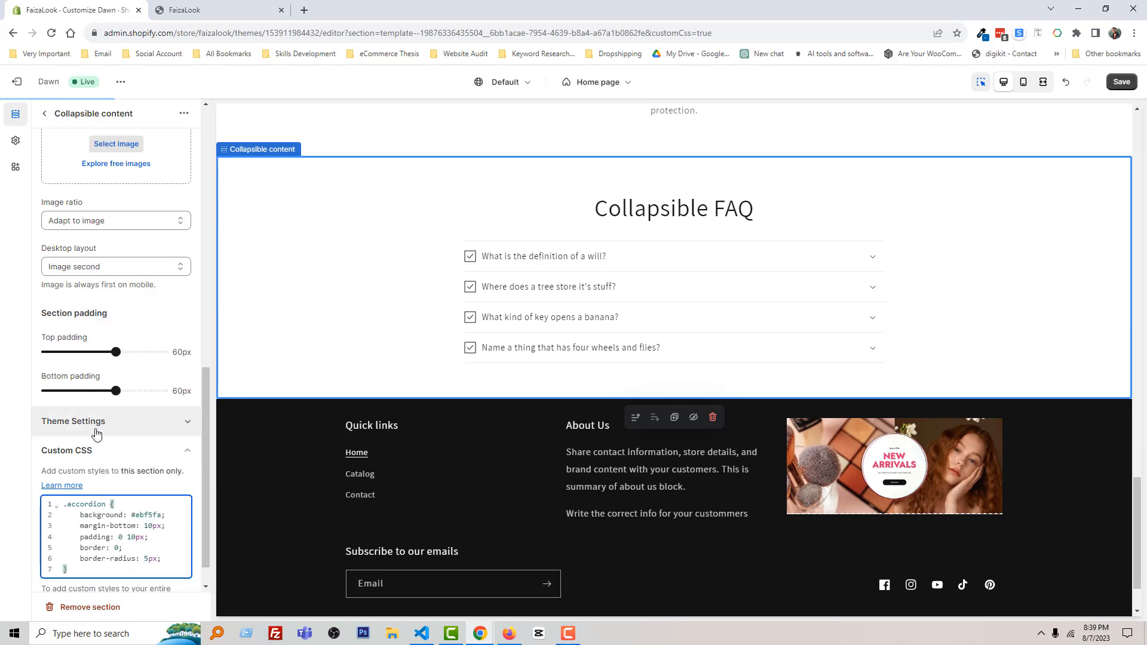
left_click(1121, 81)
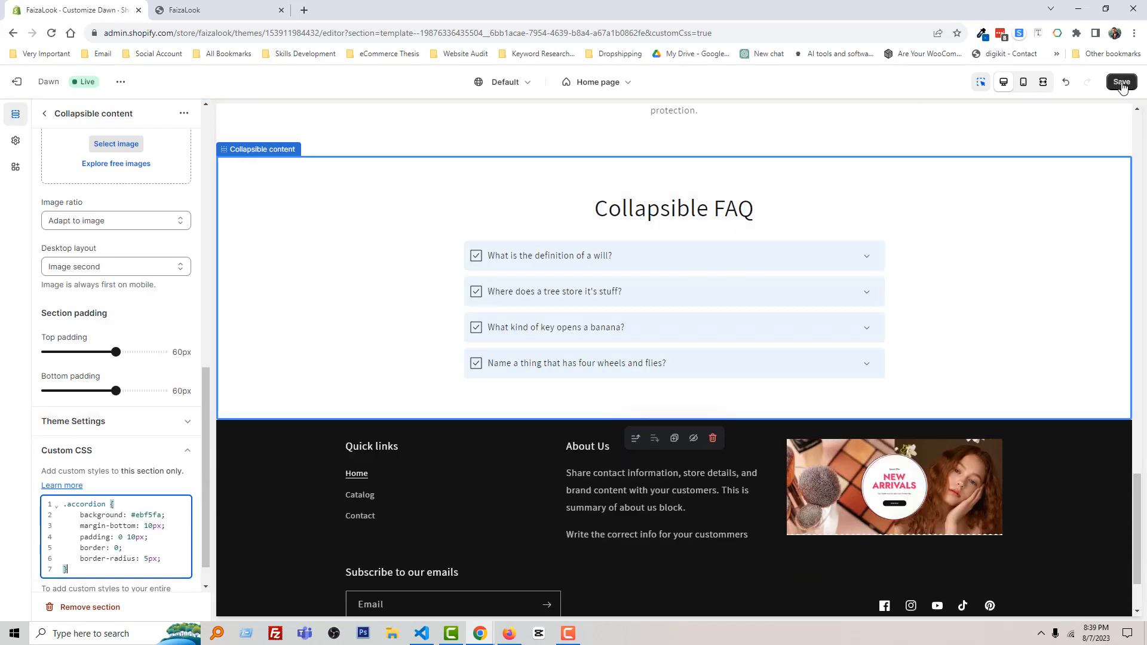
left_click(1121, 81)
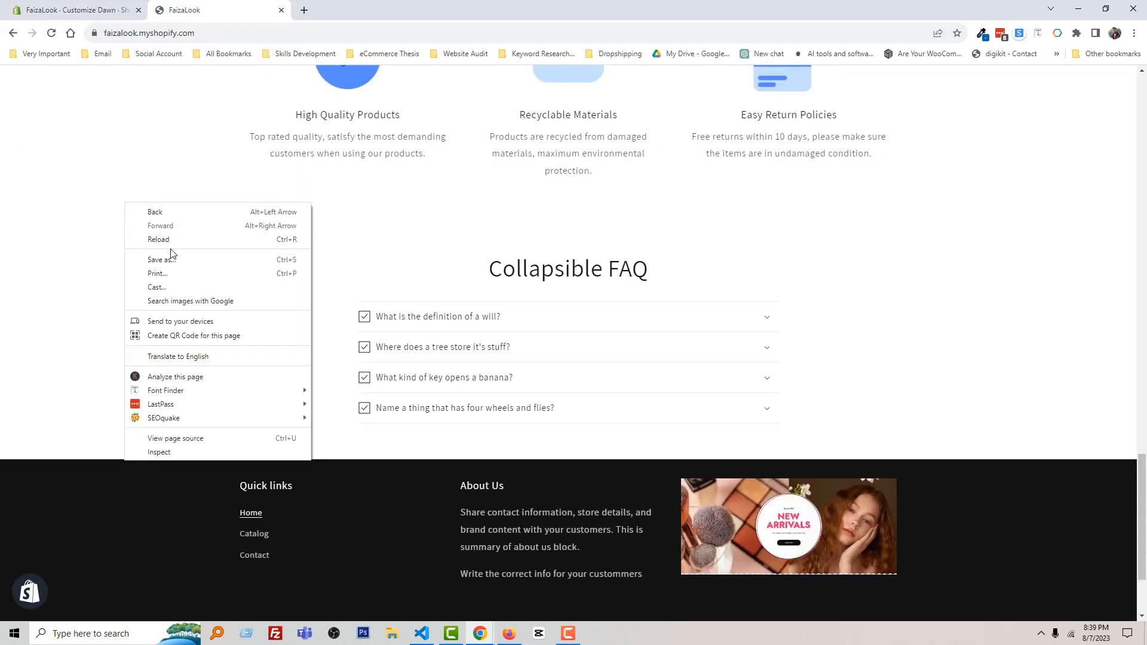
Reload the FaizaLook storefront to see the light blue FAQ rows
left_click(158, 239)
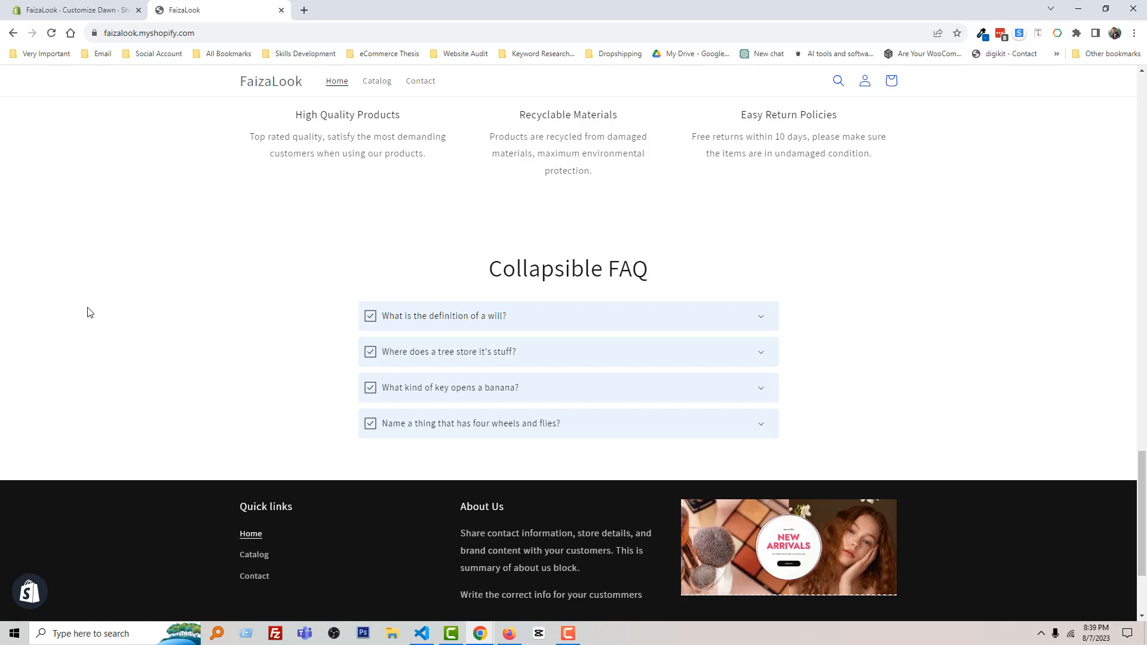
mouse_move(126, 308)
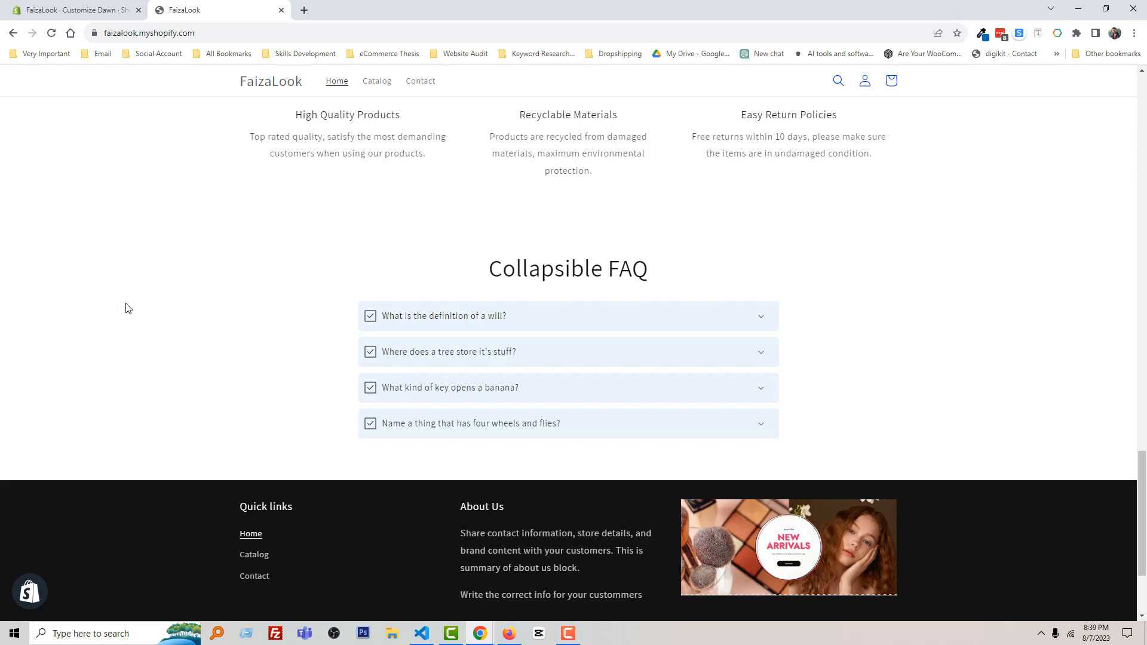